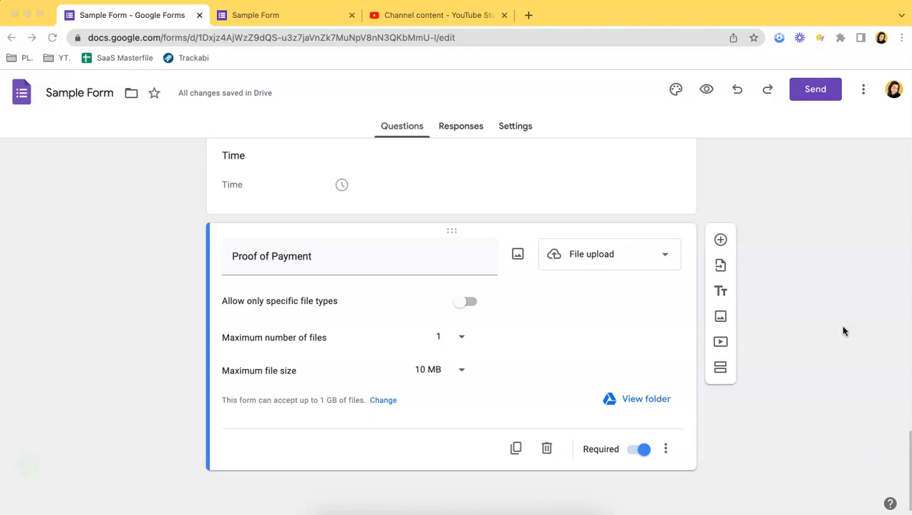
mouse_move(572, 244)
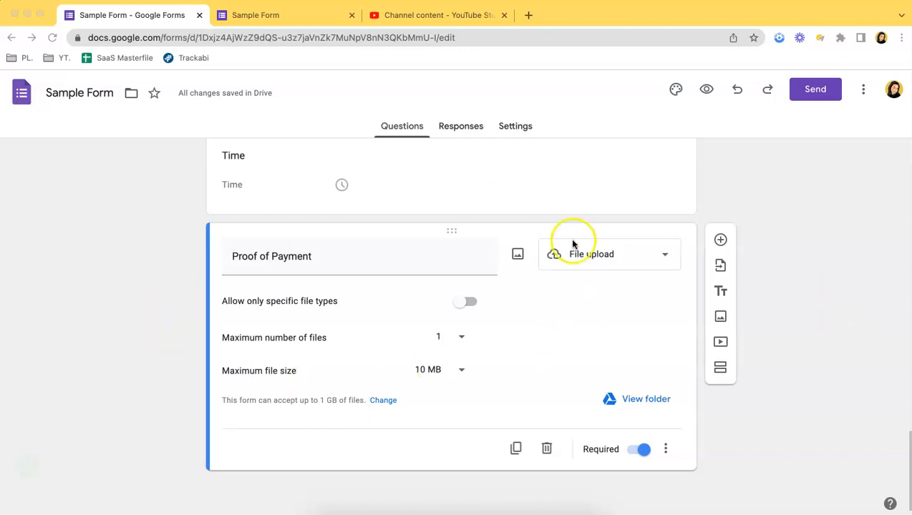
mouse_move(811, 408)
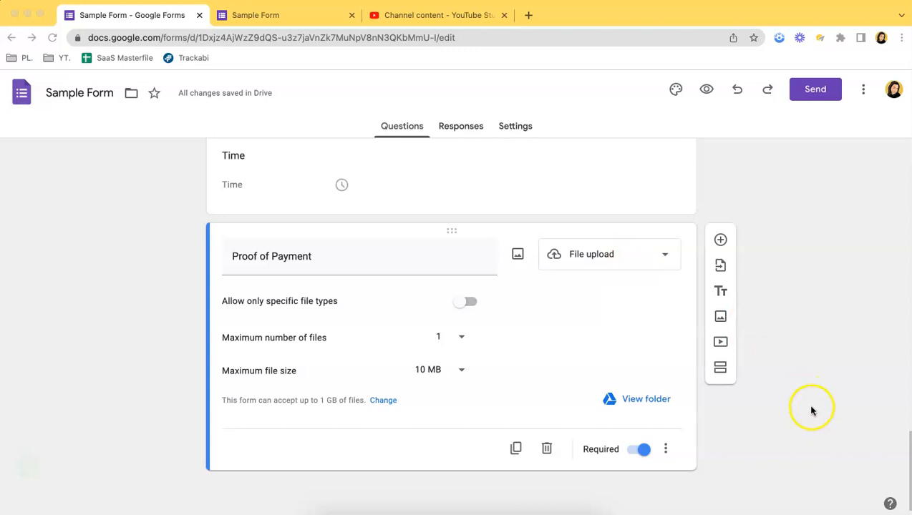
mouse_move(470, 392)
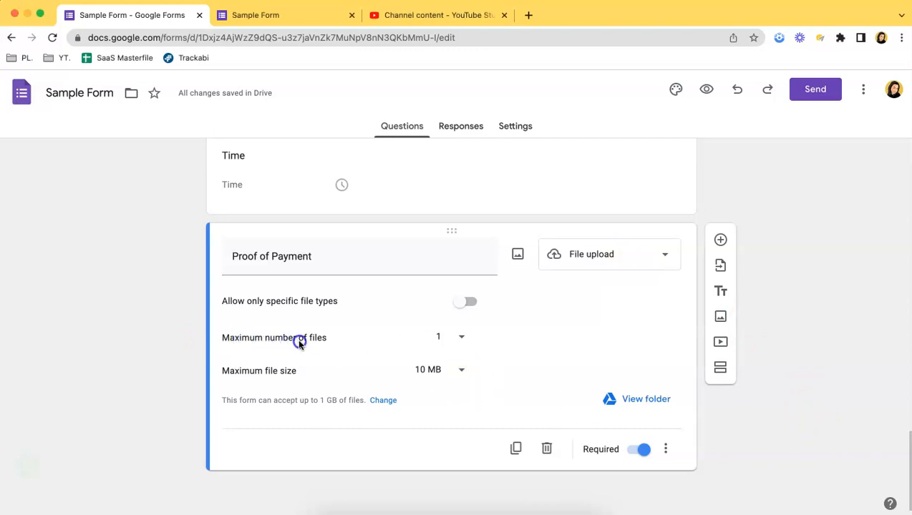
mouse_move(340, 342)
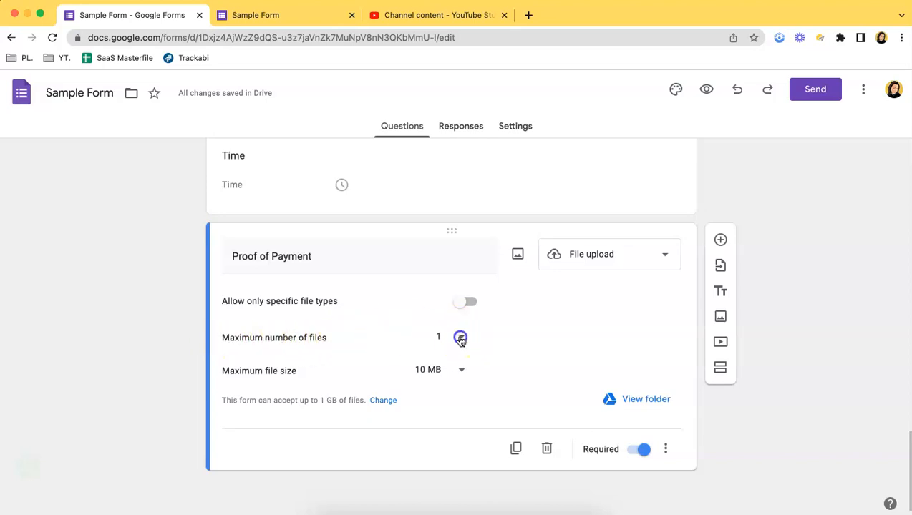
Set the Proof of Payment question's maximum number of files to 5
click(460, 337)
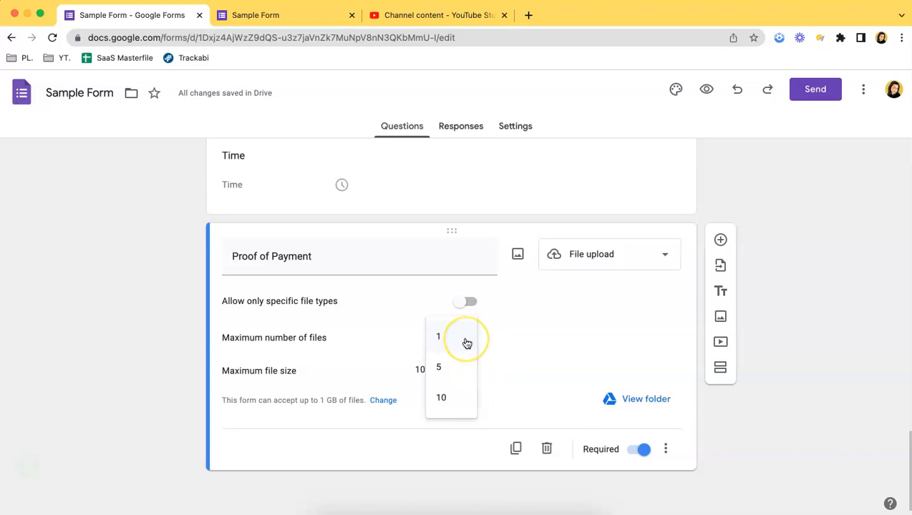
mouse_move(464, 356)
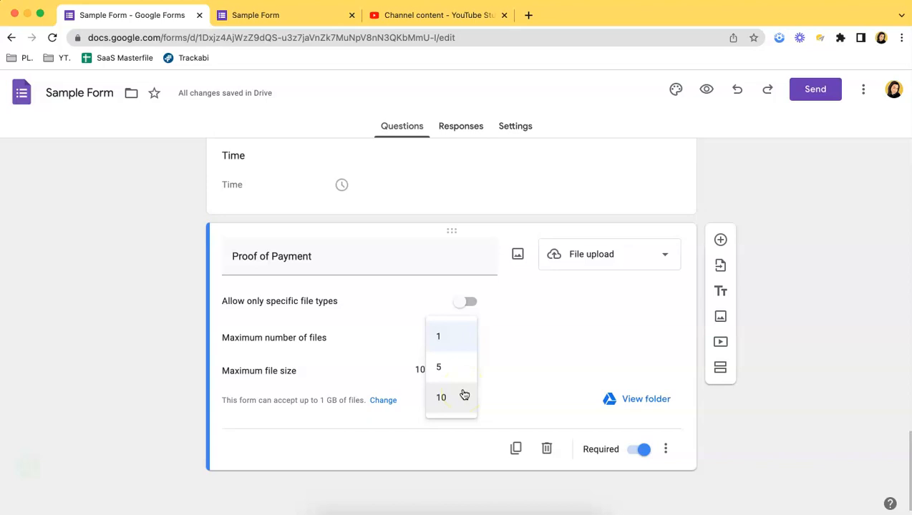
click(438, 336)
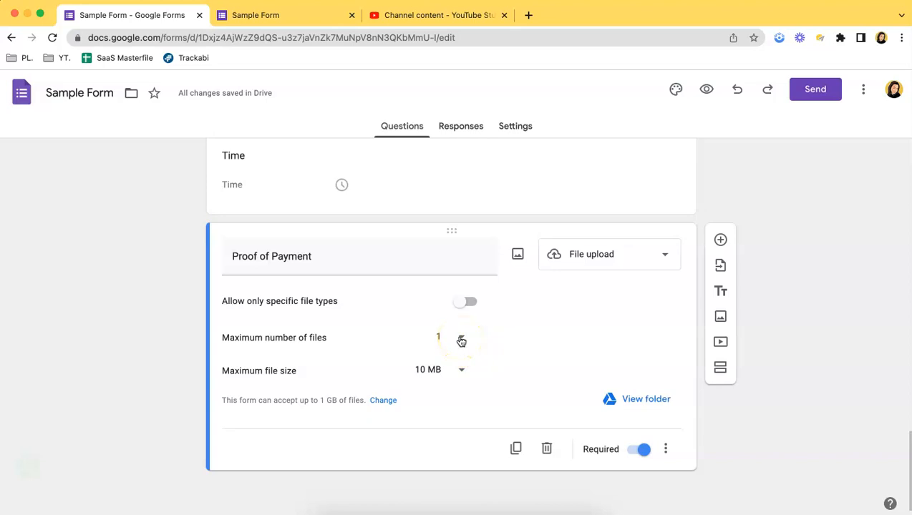
click(461, 341)
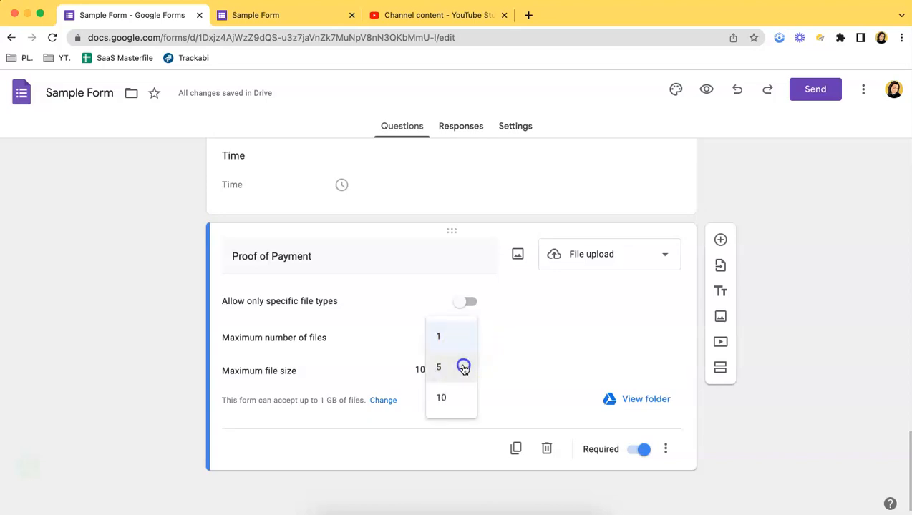
click(440, 367)
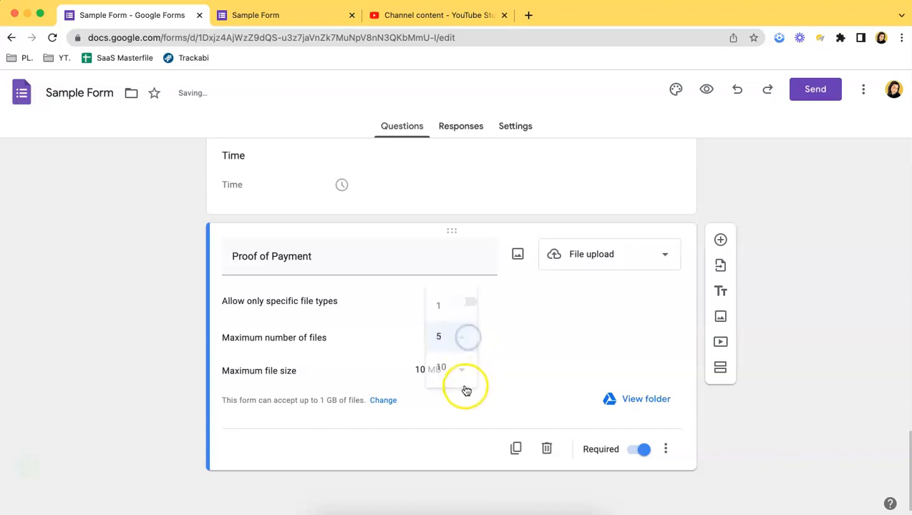
click(440, 367)
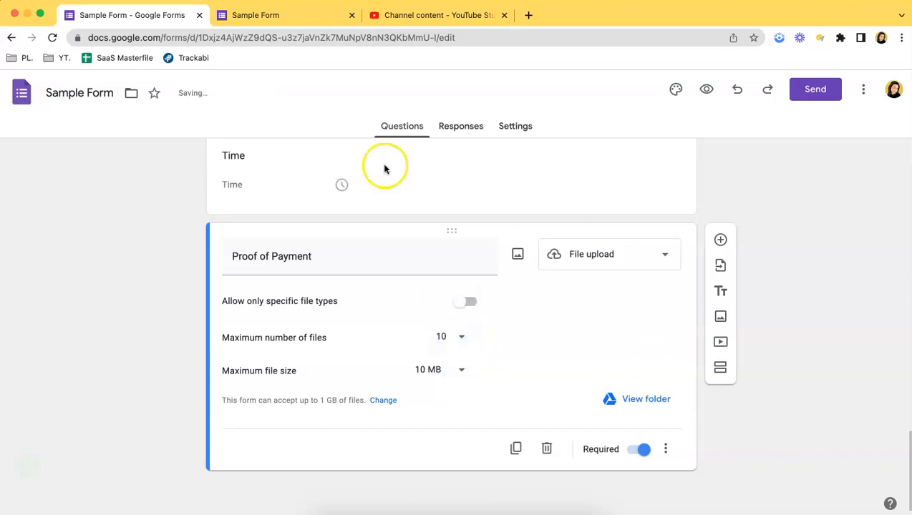
mouse_move(290, 98)
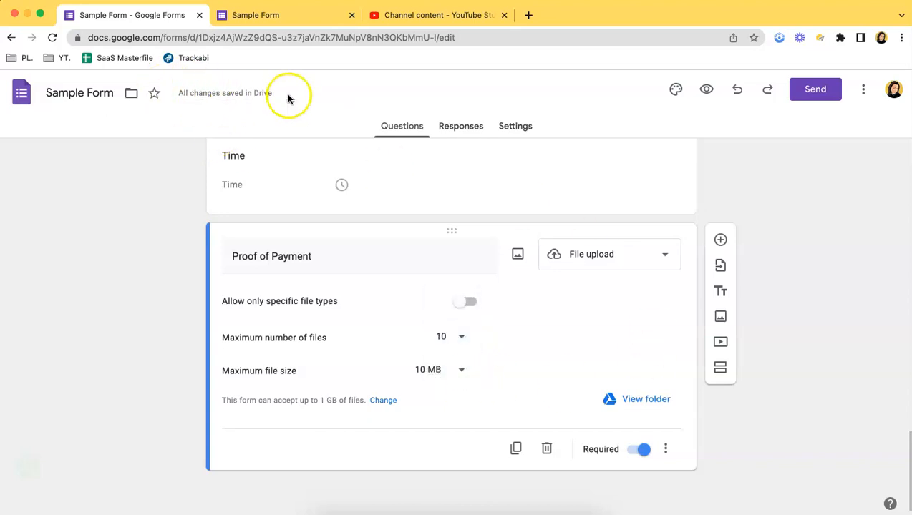
click(449, 336)
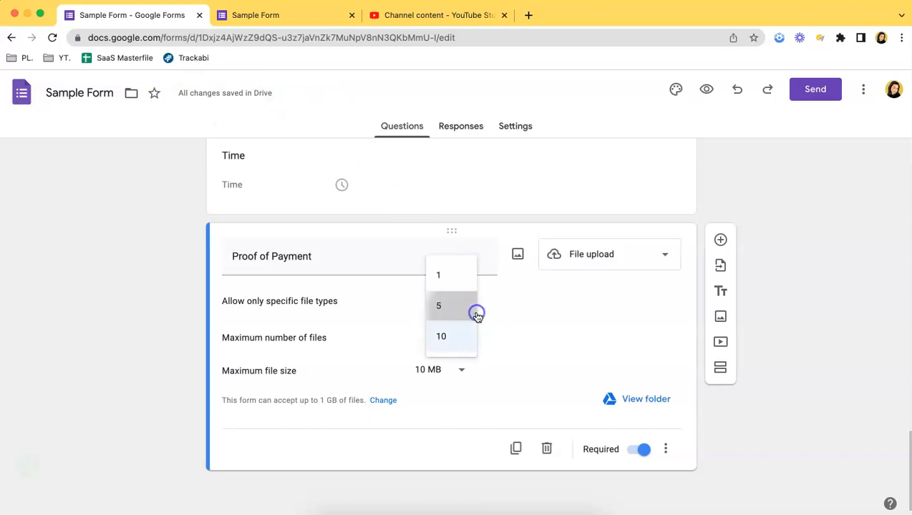
click(438, 305)
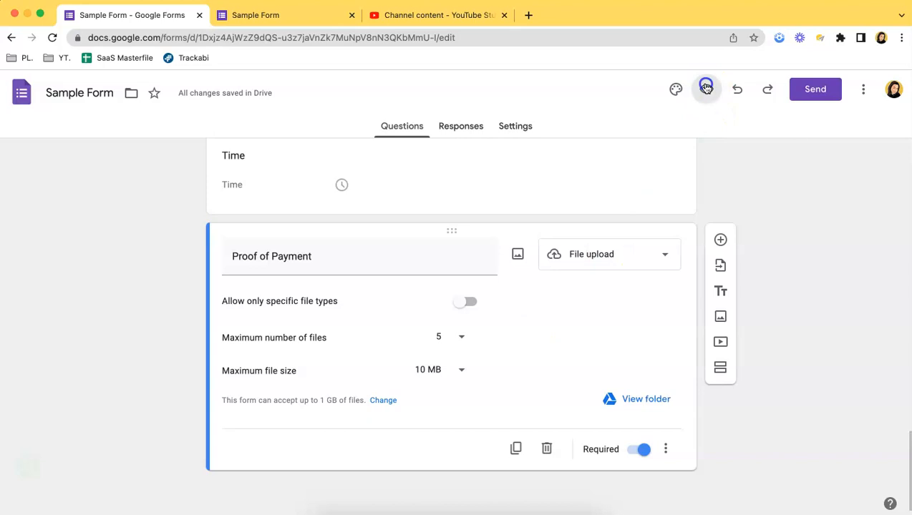
Preview the form and scroll down to the upload question
click(706, 89)
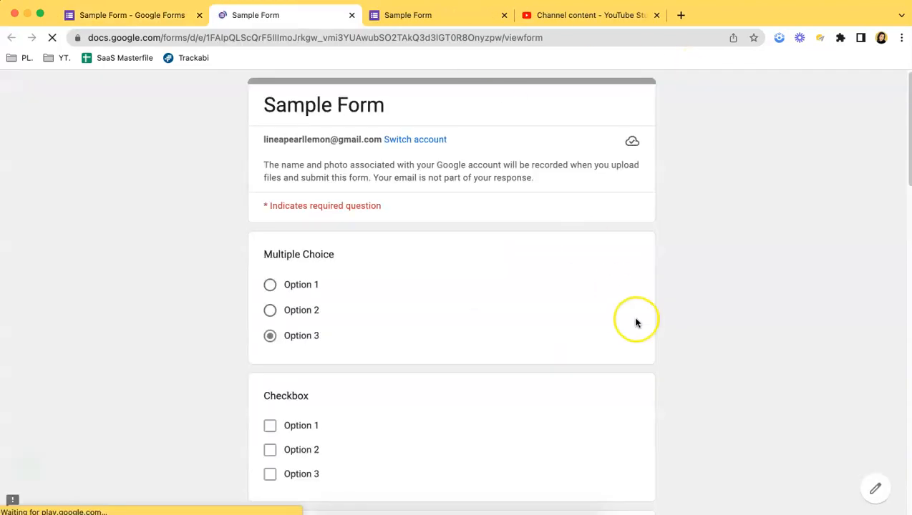
scroll(down, 3)
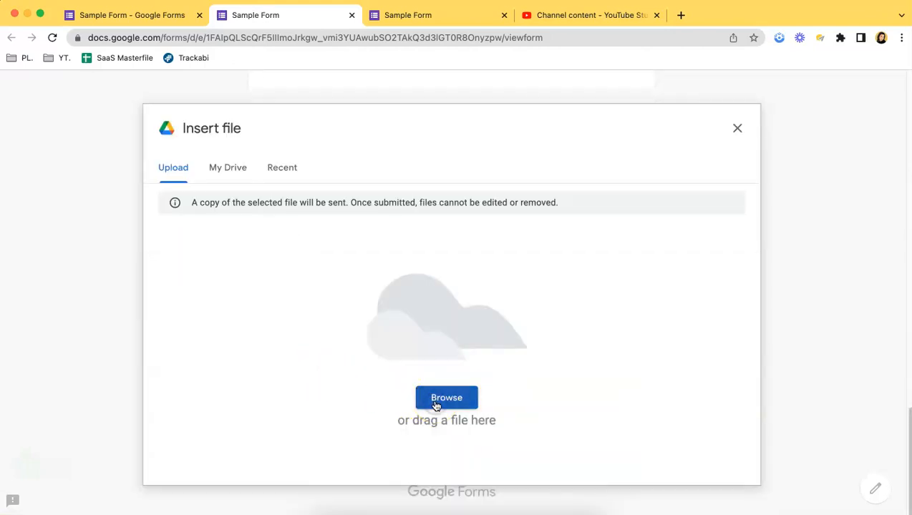
Upload teleconsult.jpg, an EPJIY image and two Protein Chem PDFs from Downloads
click(446, 397)
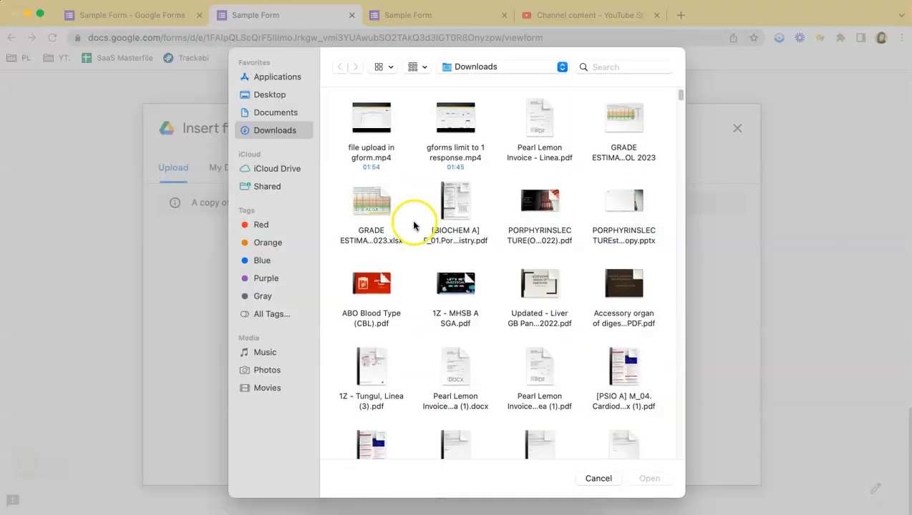
scroll(down, 3)
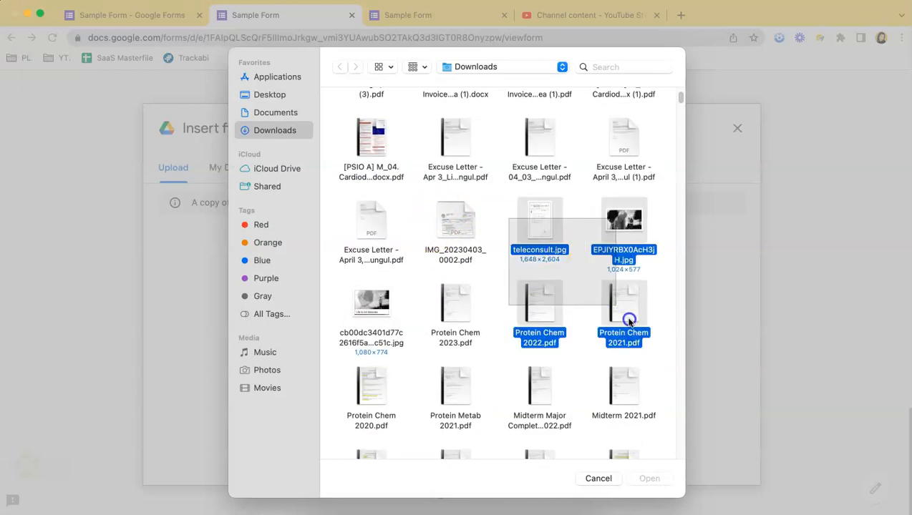
click(623, 303)
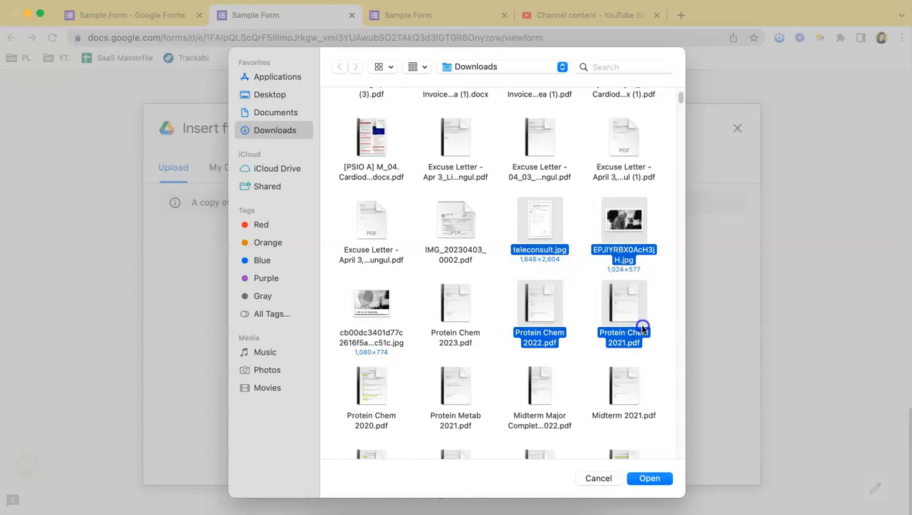
click(648, 478)
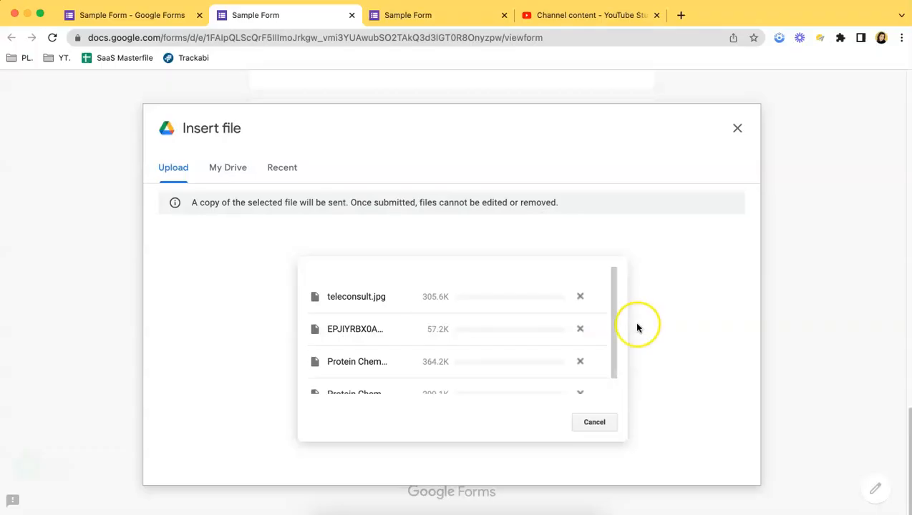